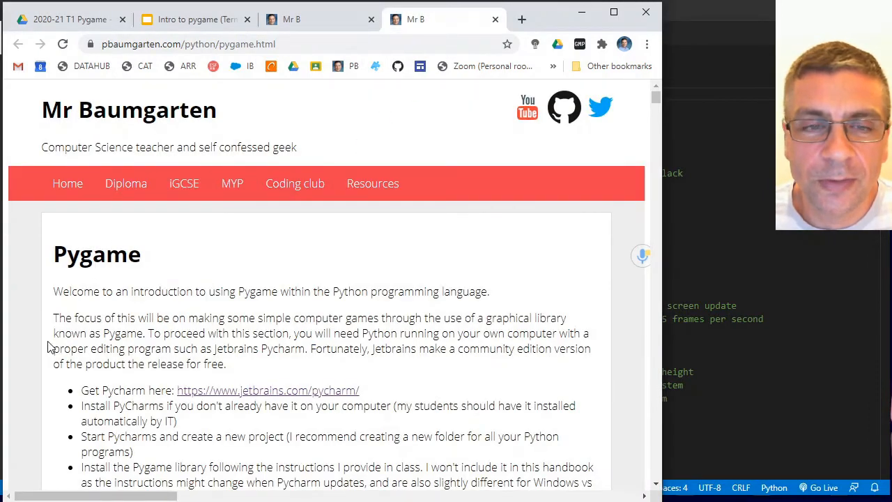
Scroll down through the current page, then switch to the VS Code editor showing template.py.
scroll("down", 3)
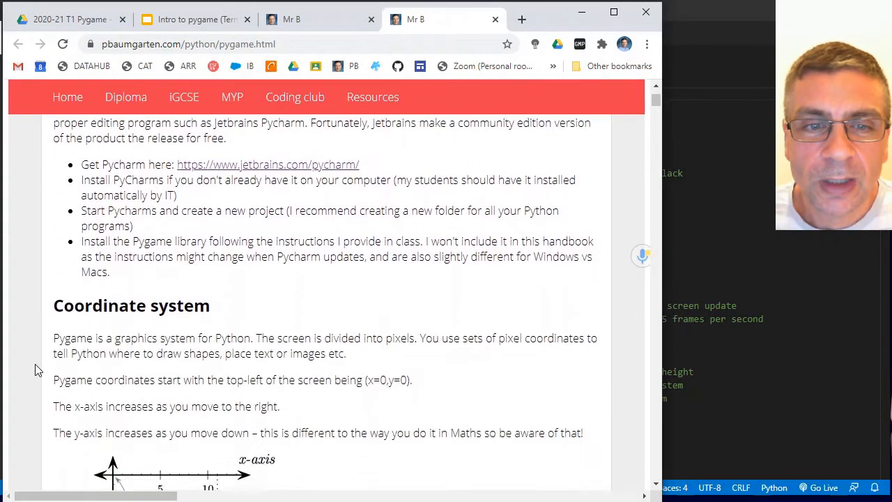
scroll("down", 3)
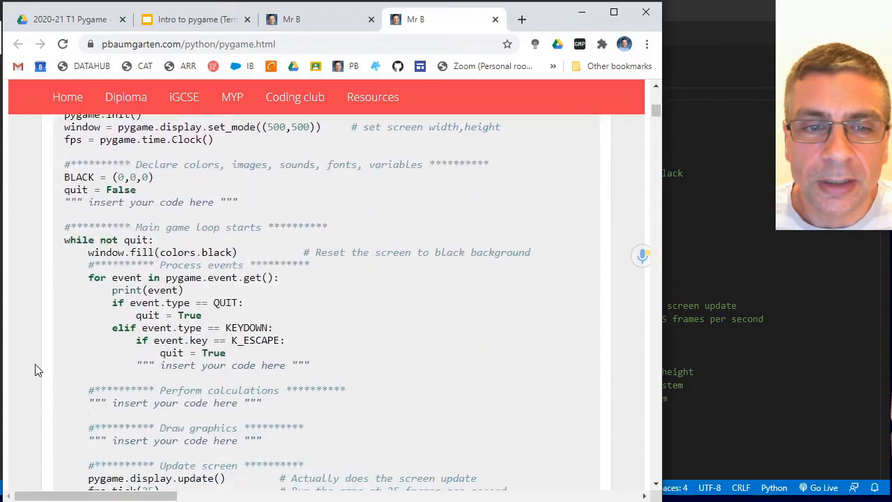
scroll("down", 3)
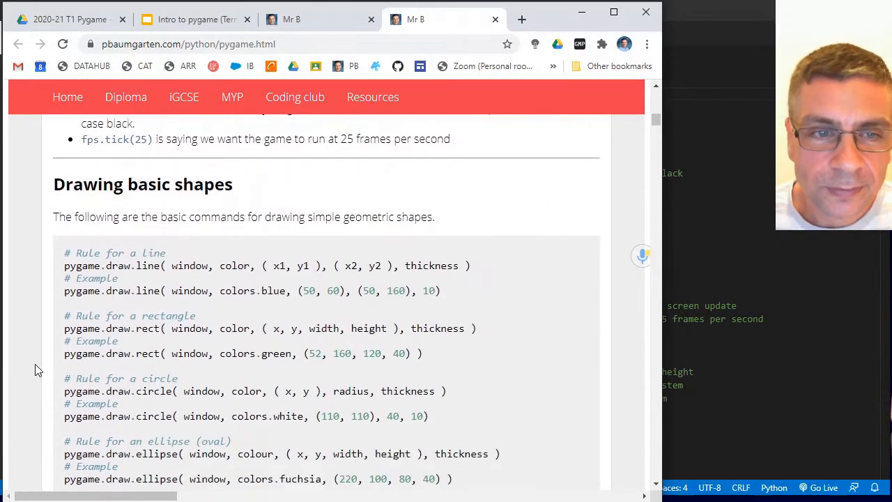
scroll("down", 3)
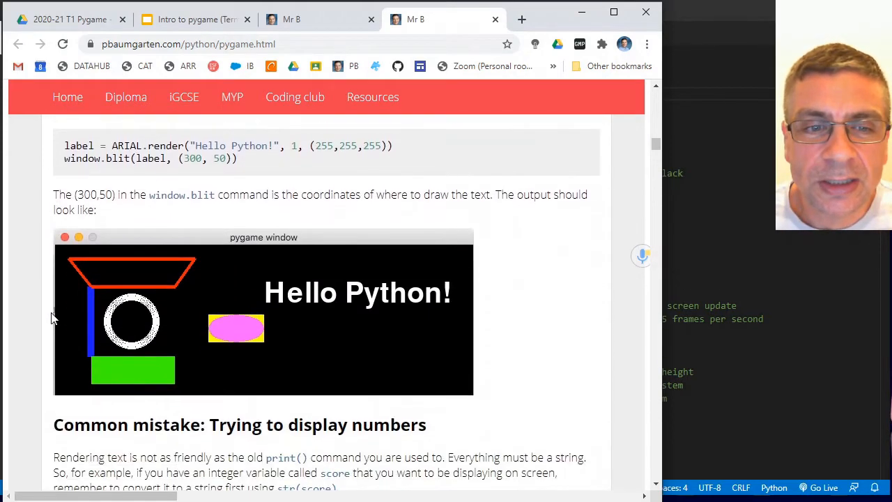
scroll("down", 3)
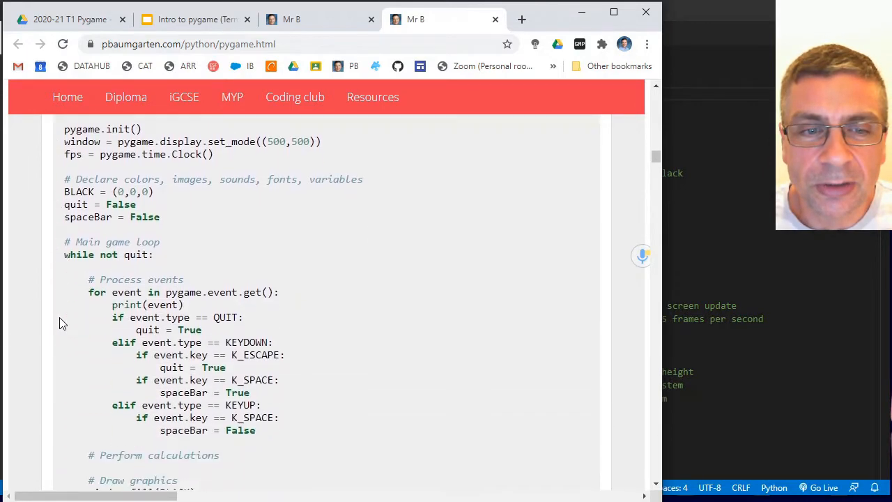
scroll("down", 3)
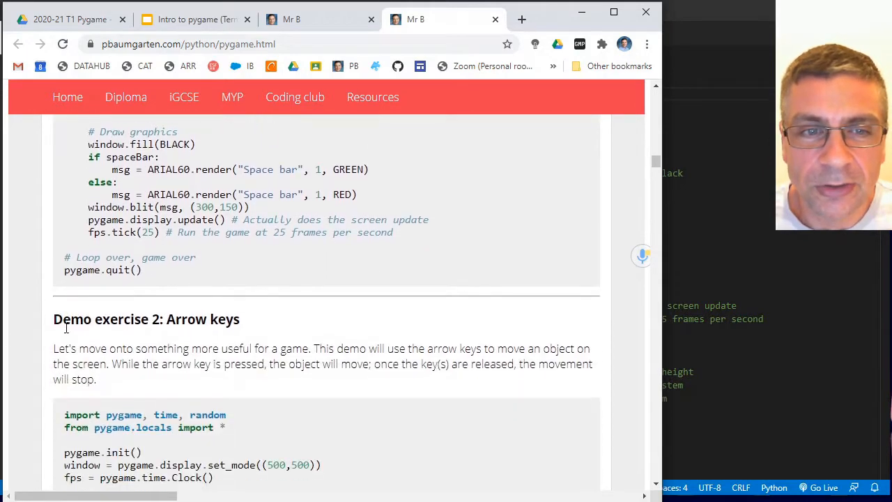
scroll("down", 3)
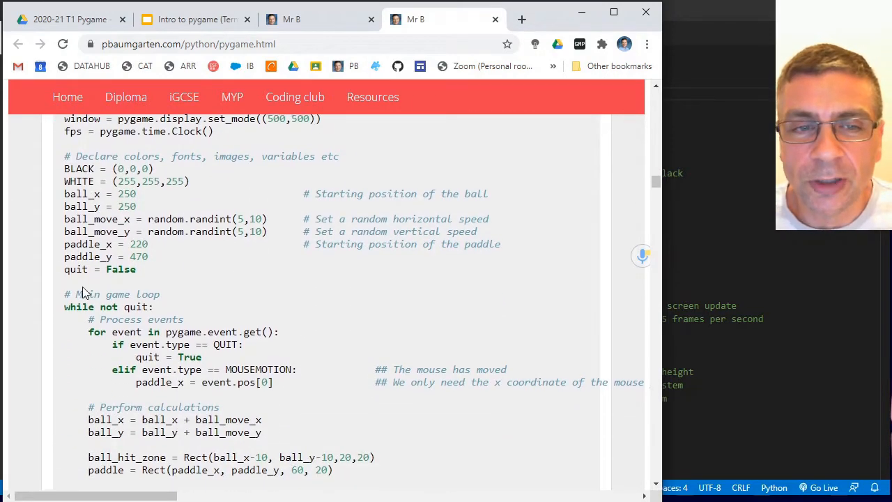
scroll("down", 3)
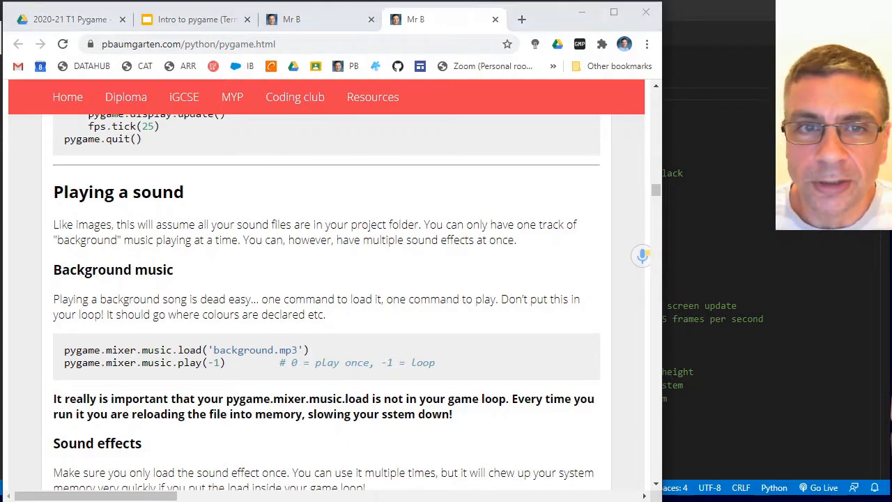
mouse_move(522, 99)
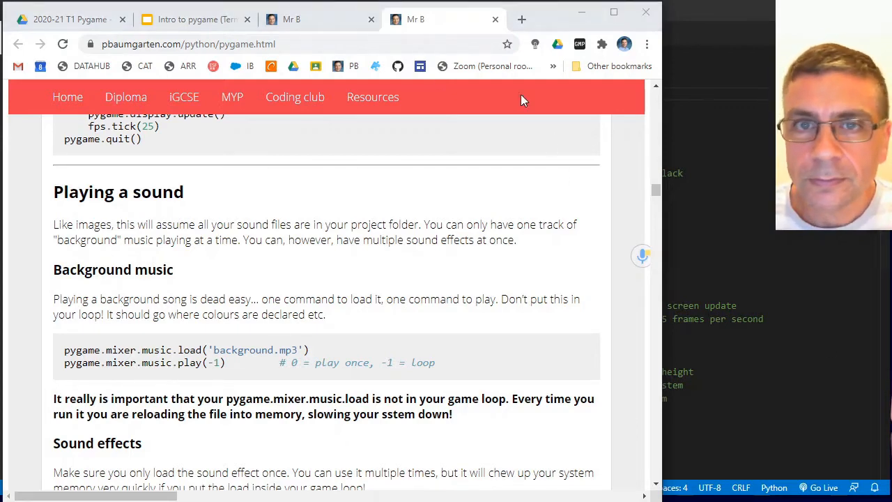
left_click(197, 19)
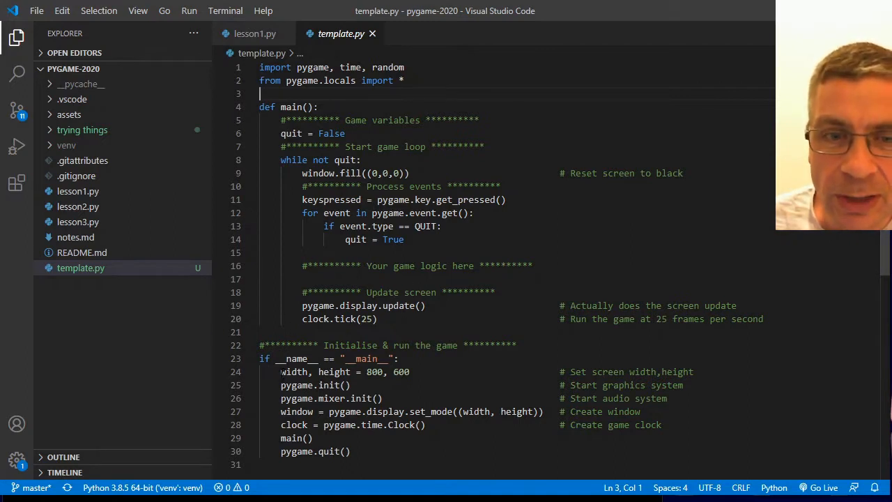
left_click_drag(281, 372, 412, 371)
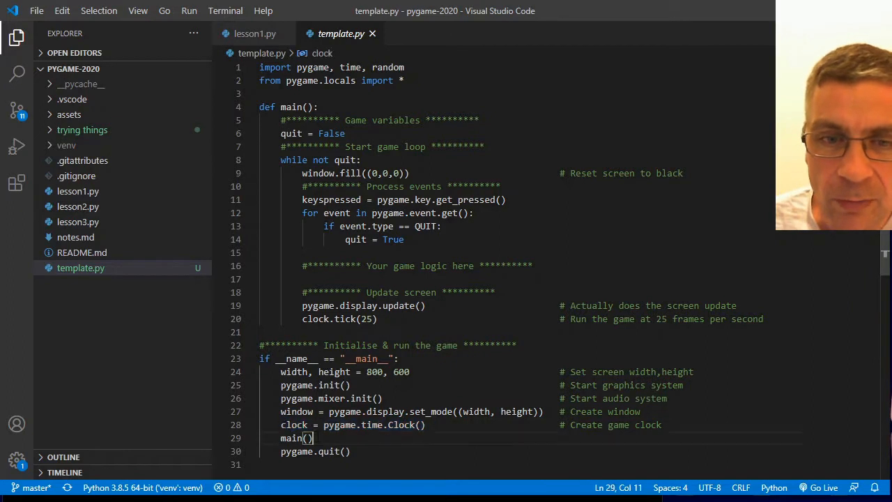
double_click(291, 437)
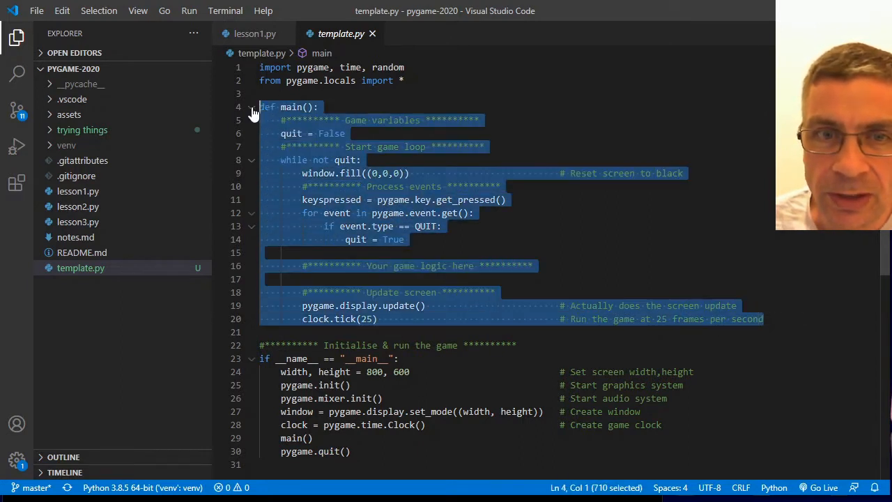
left_click(281, 159)
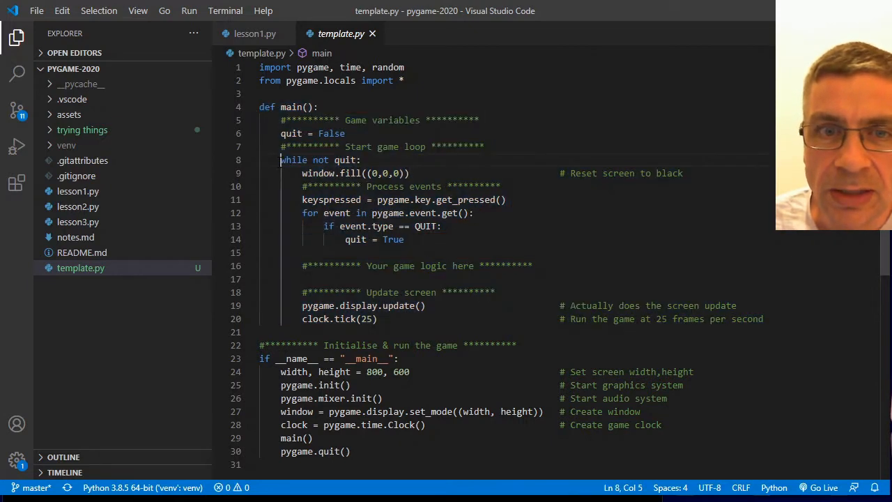
left_click_drag(281, 160, 411, 318)
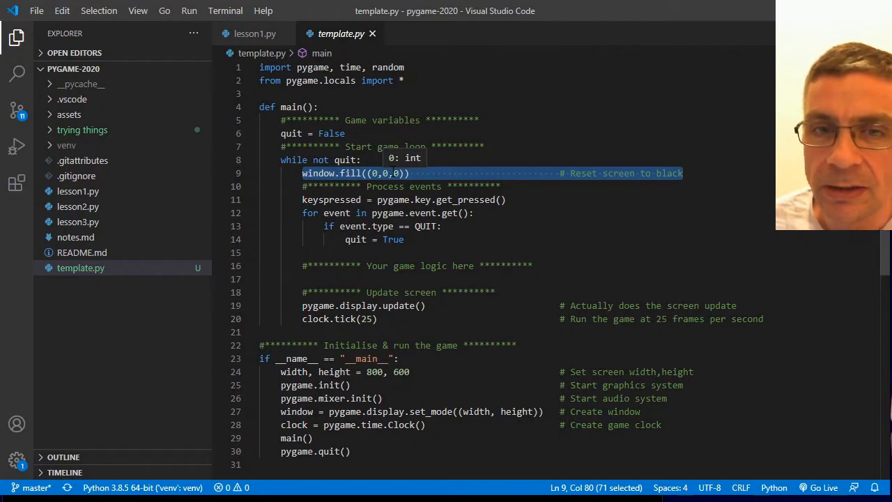
left_click(361, 159)
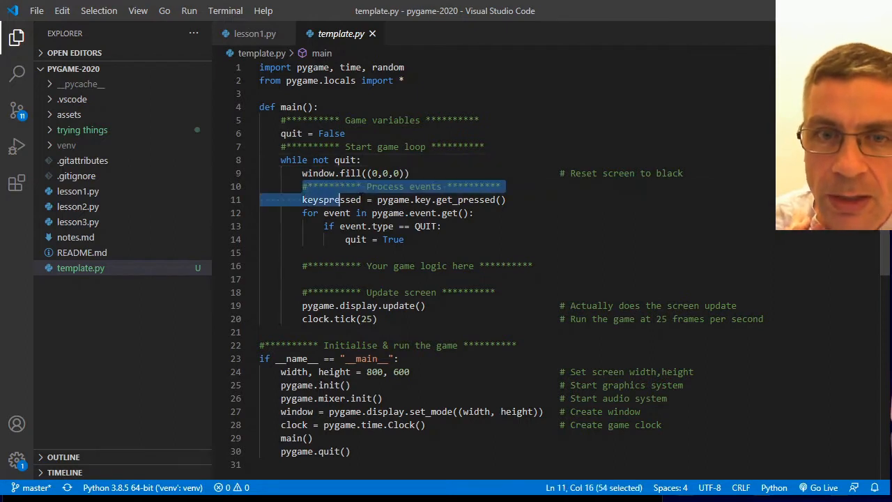
left_click(414, 213)
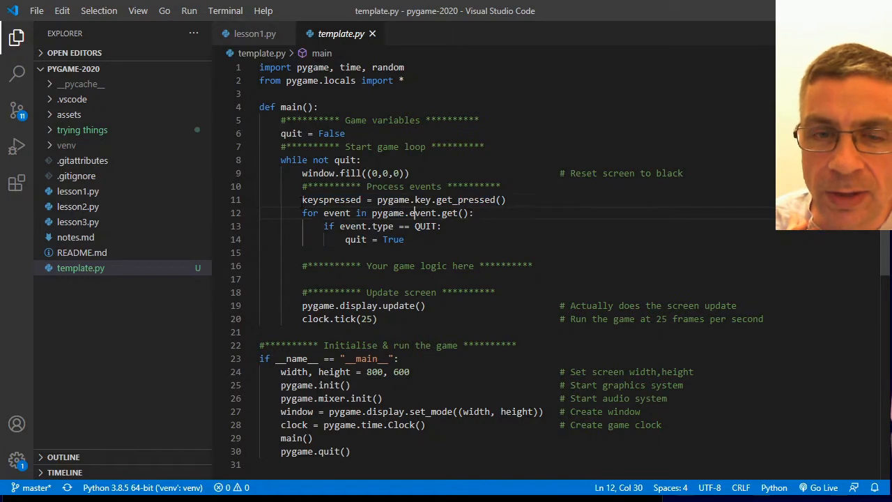
double_click(330, 200)
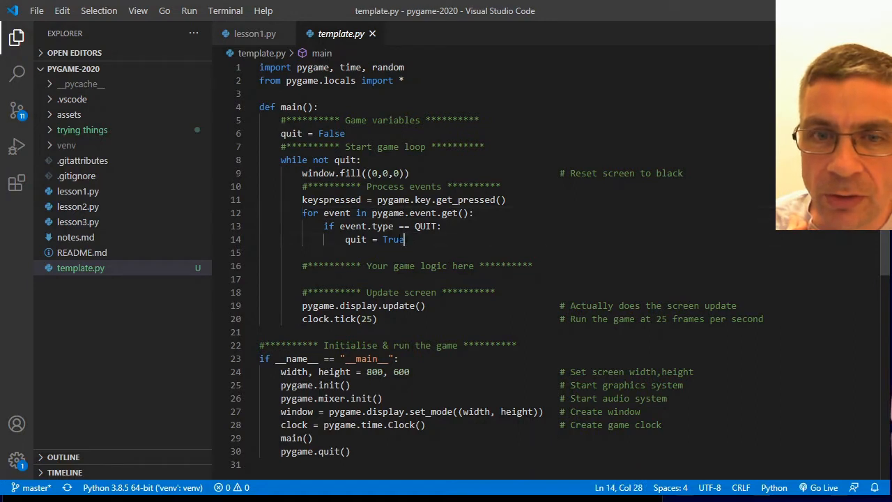
left_click_drag(302, 213, 405, 239)
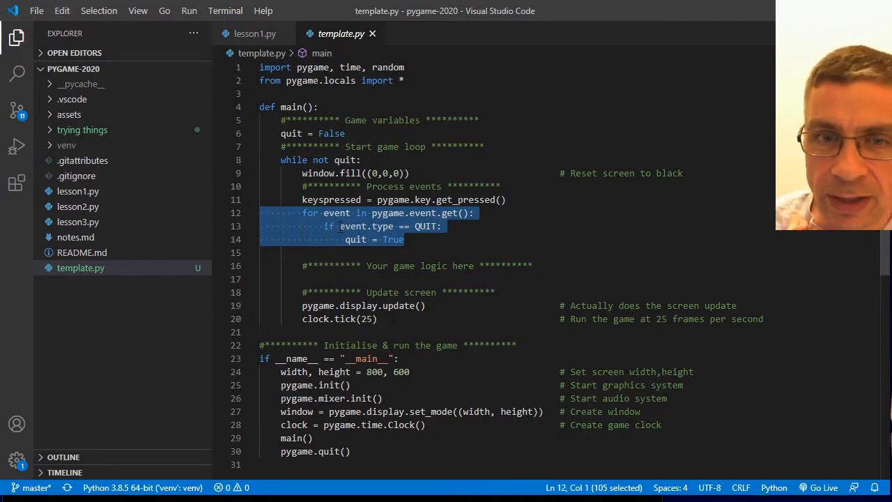
double_click(365, 226)
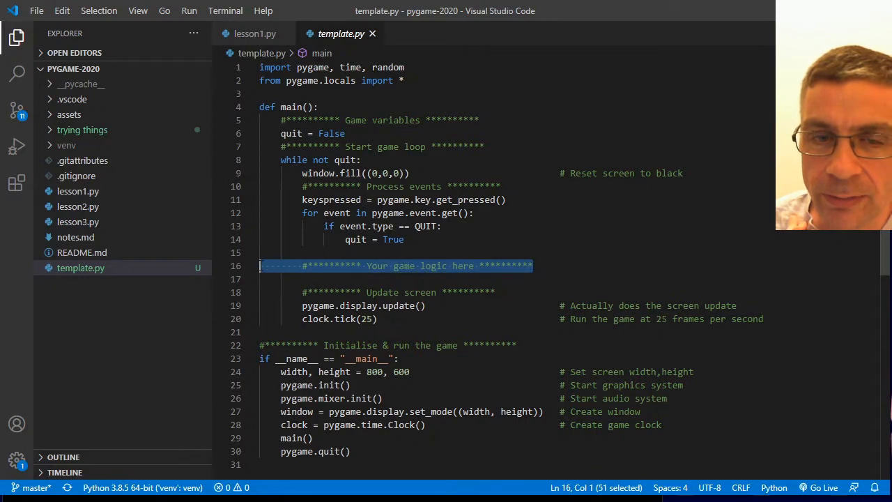
left_click(303, 266)
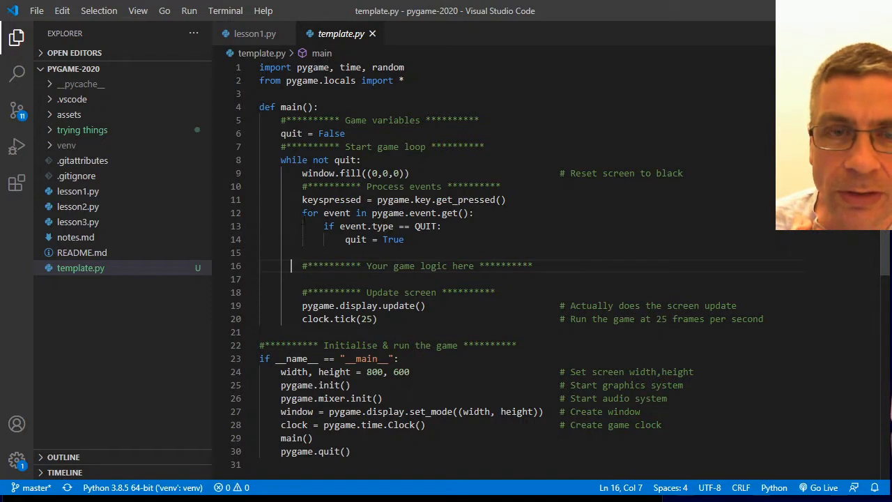
mouse_move(357, 30)
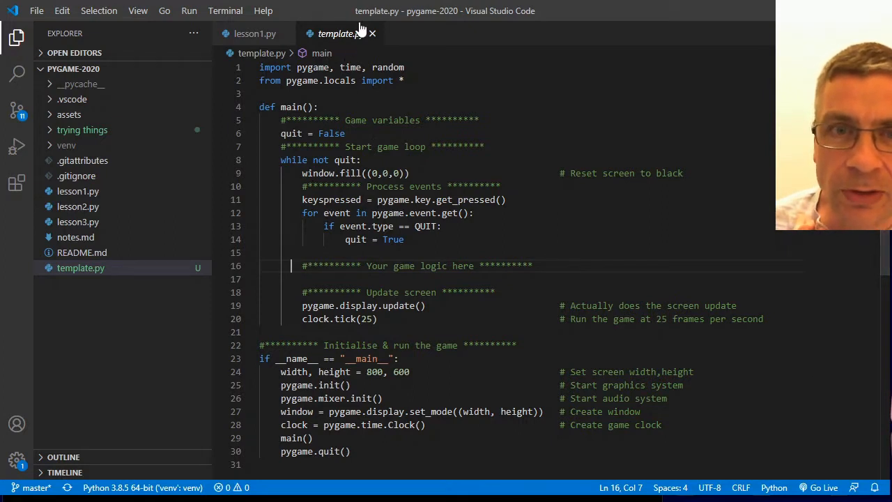
Close template.py and select the main2() startup call at the bottom of lesson1.py.
left_click(254, 33)
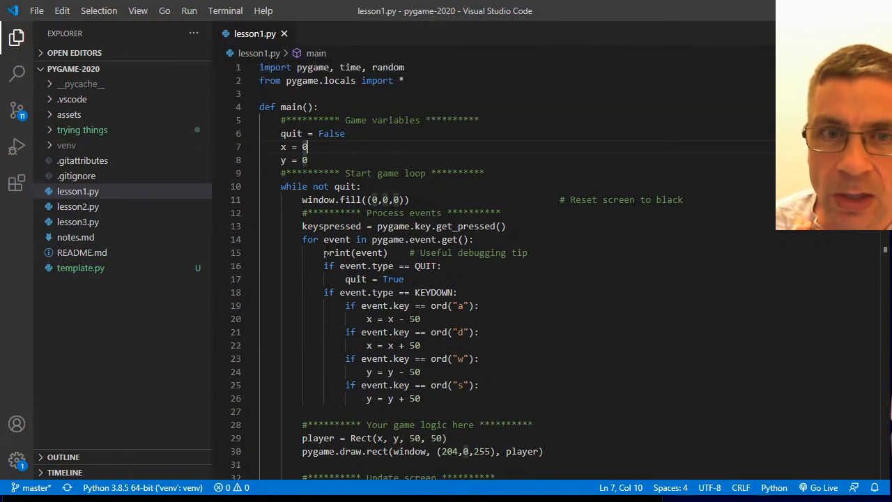
scroll("down", 3)
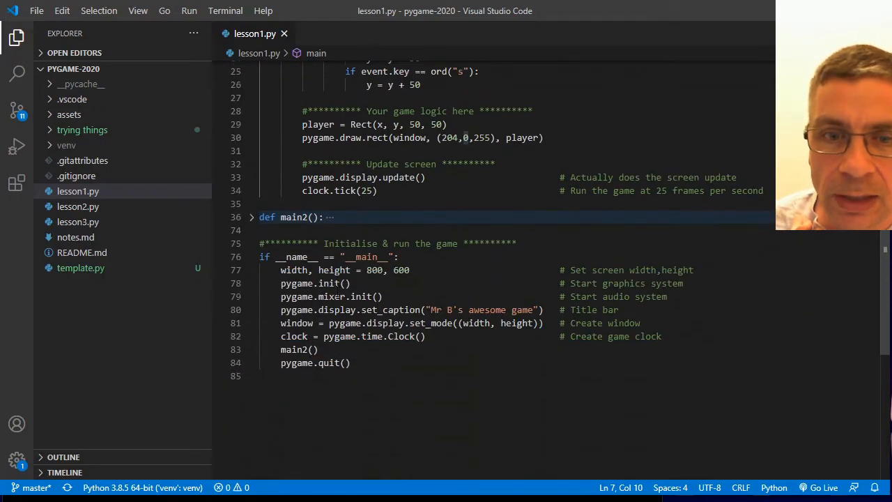
left_click_drag(280, 309, 521, 310)
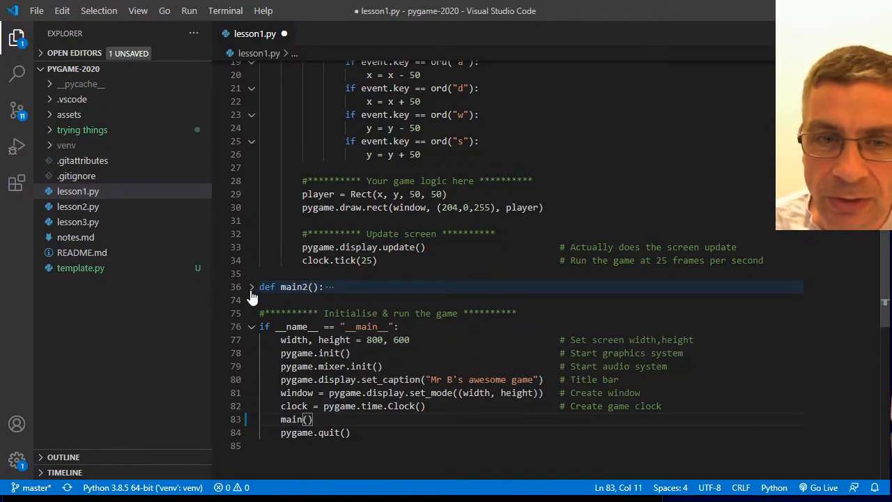
left_click(252, 286)
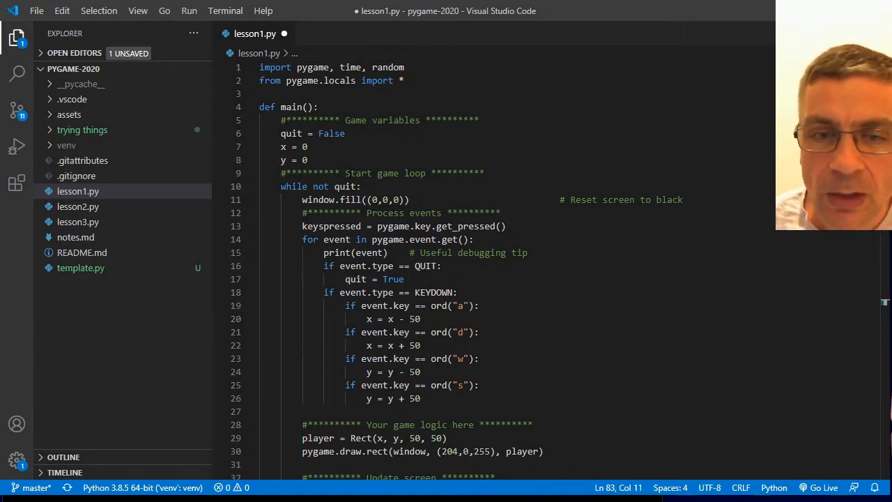
scroll("down", 3)
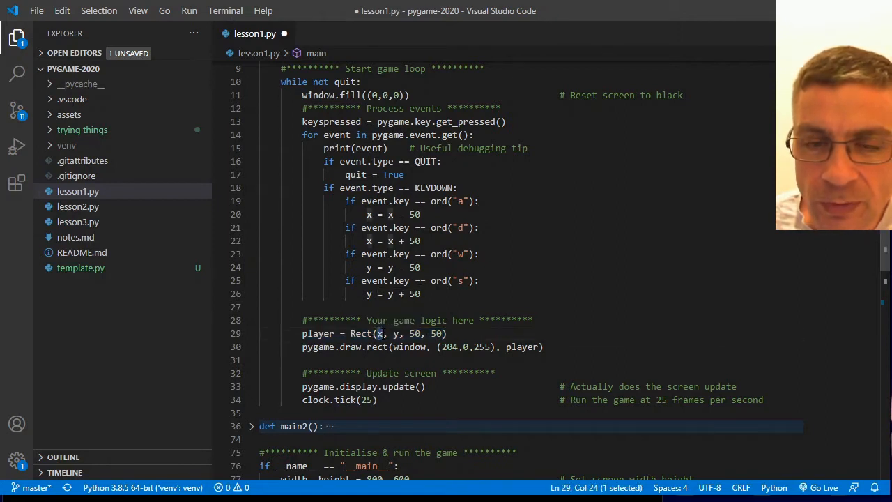
left_click(396, 333)
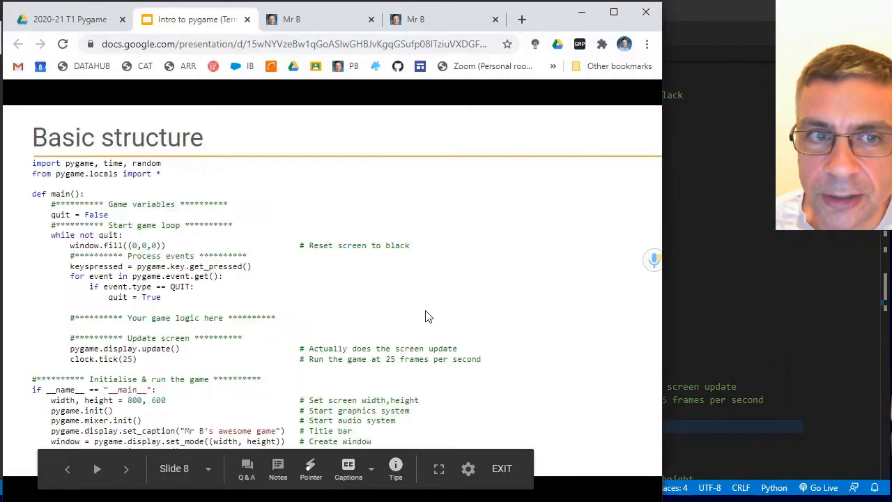
Advance the slideshow to the Coordinates slide.
left_click(125, 469)
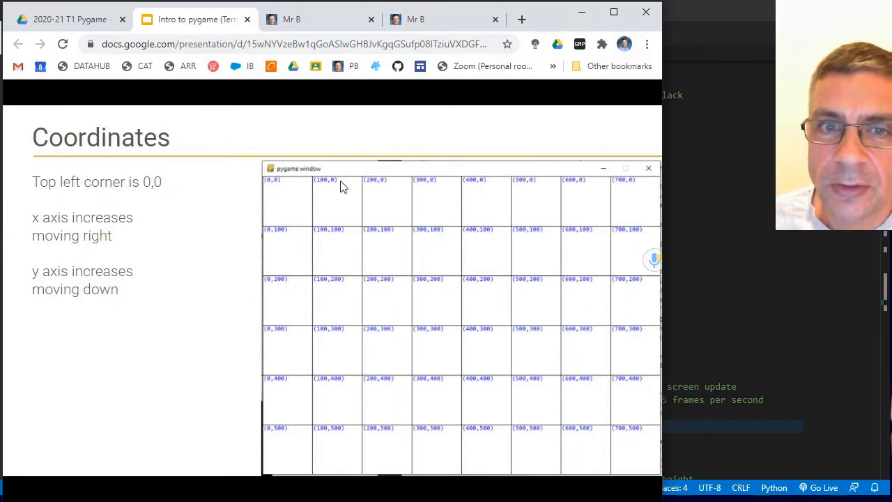
mouse_move(641, 189)
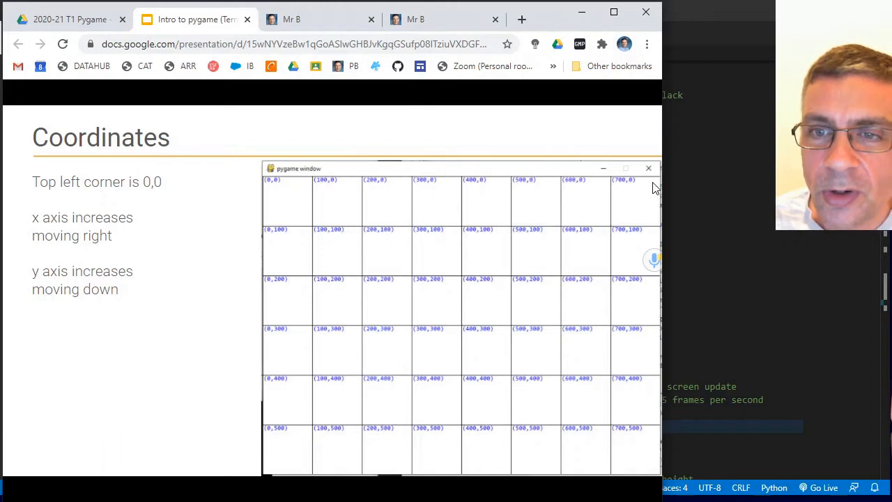
mouse_move(641, 305)
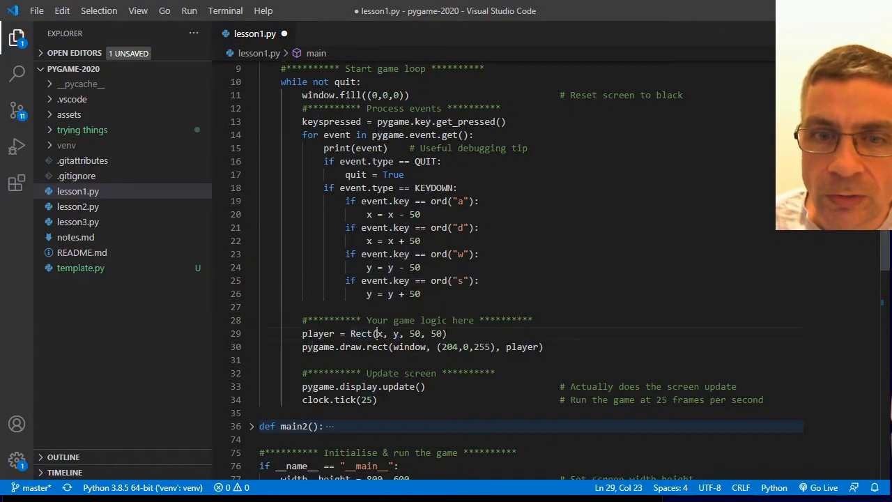
double_click(392, 333)
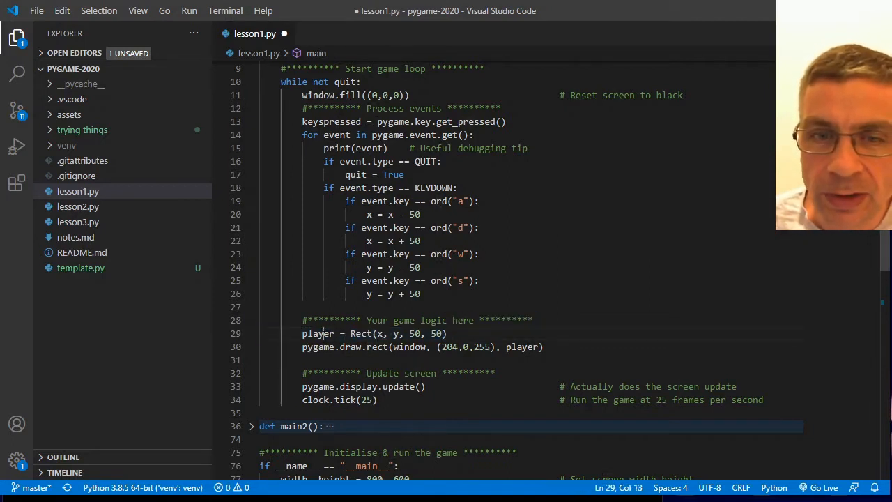
double_click(318, 333)
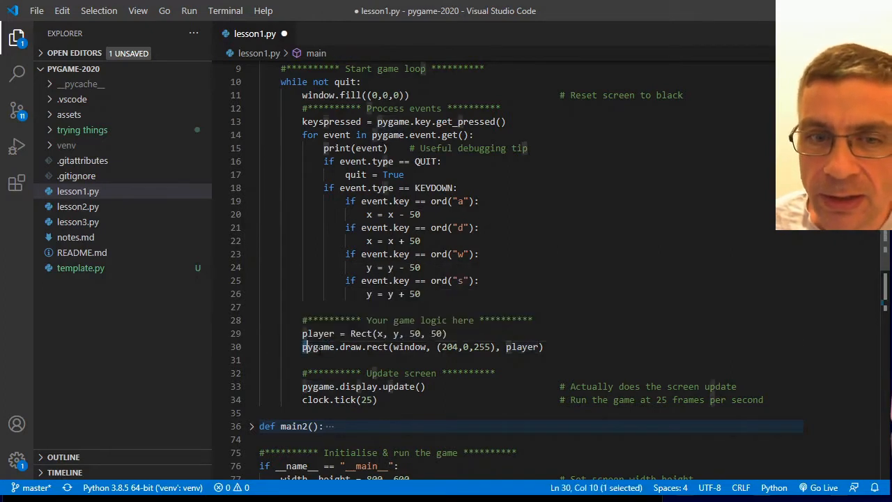
left_click_drag(302, 346, 544, 346)
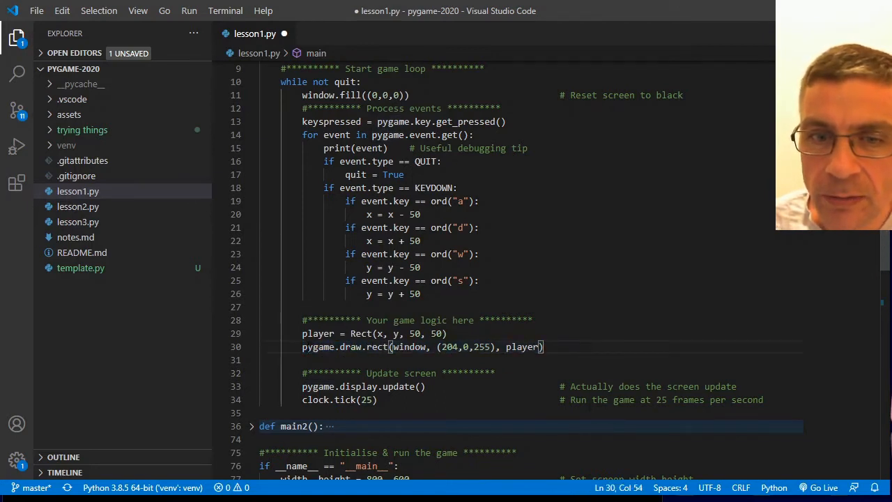
double_click(317, 347)
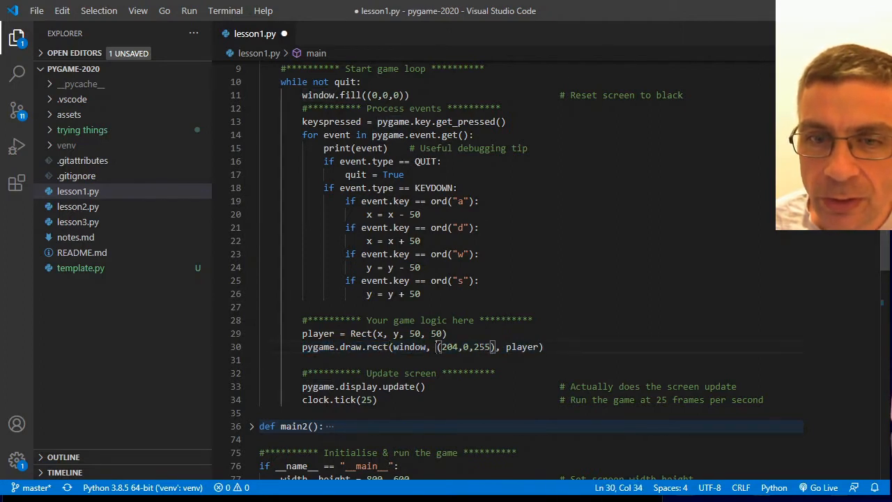
left_click_drag(437, 346, 494, 346)
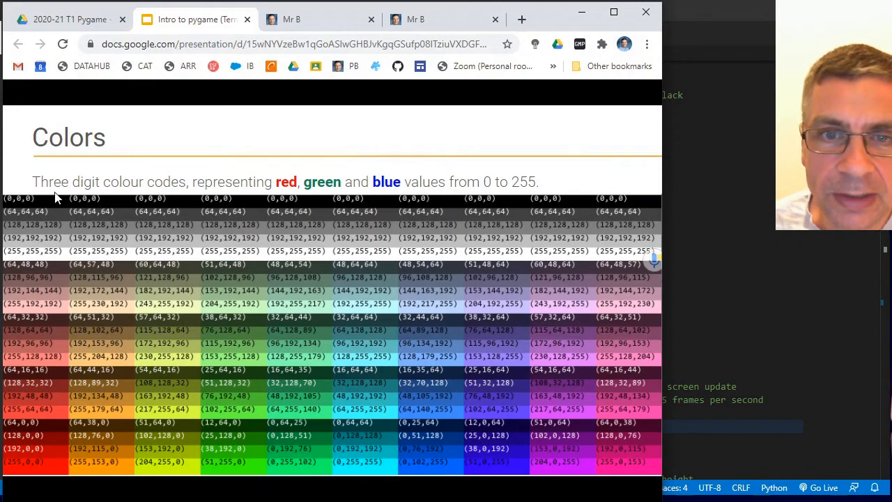
mouse_move(359, 172)
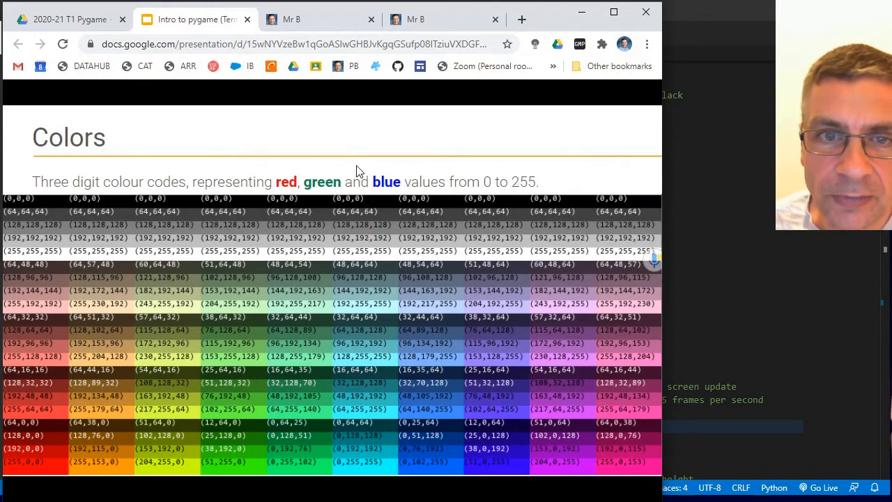
mouse_move(317, 190)
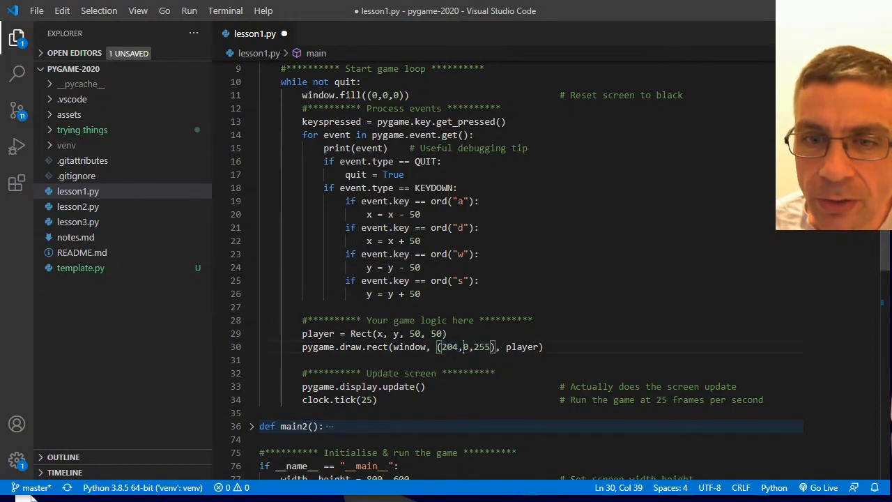
double_click(480, 346)
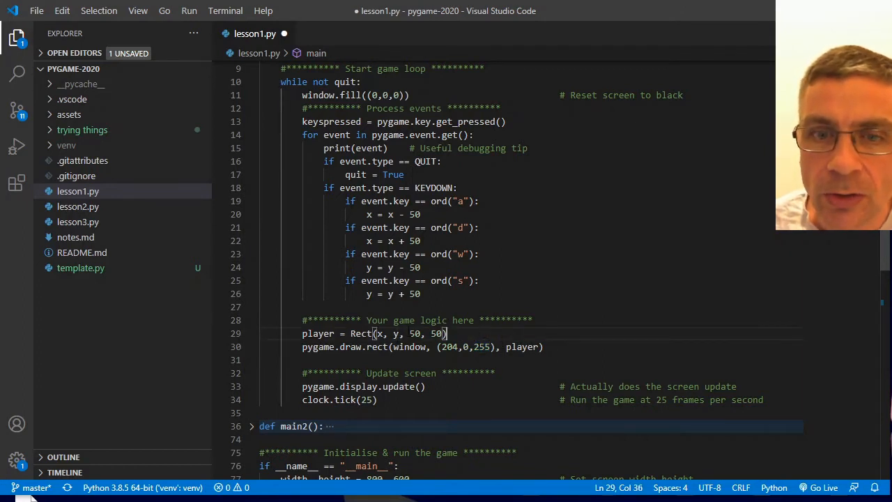
left_click_drag(397, 334, 378, 333)
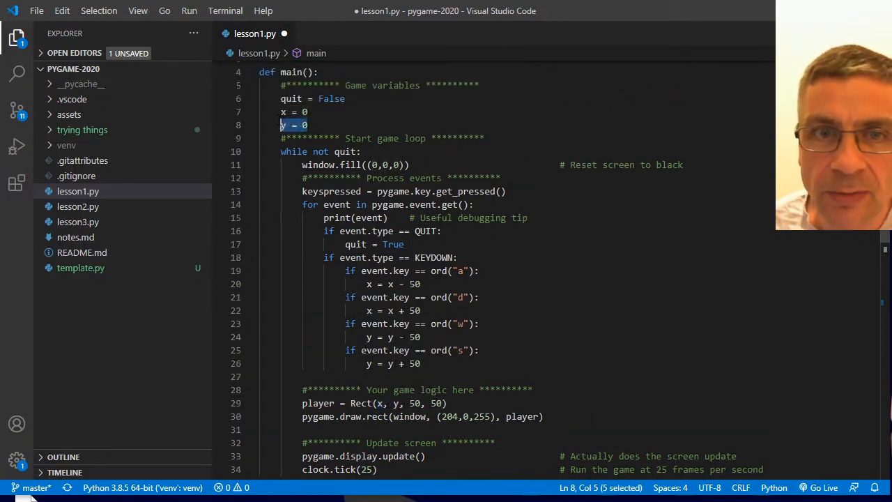
left_click_drag(280, 125, 280, 112)
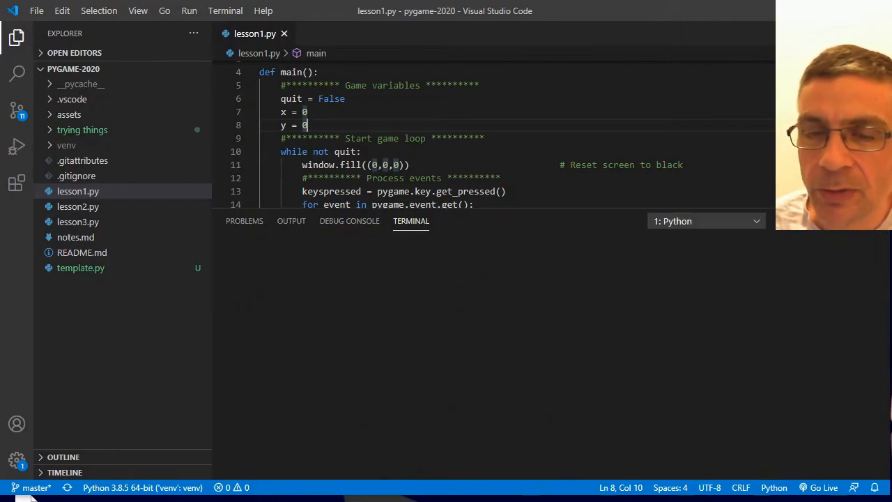
Run lesson1.py as a game, then close the game window.
left_click(189, 10)
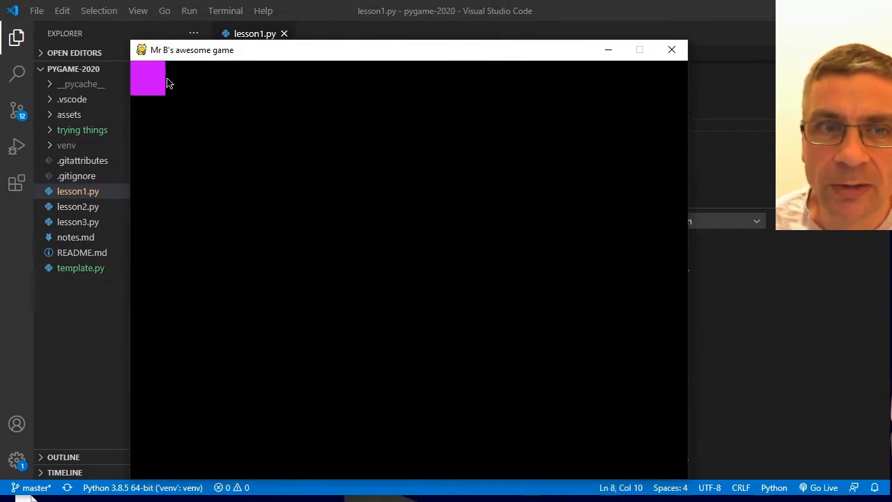
mouse_move(157, 100)
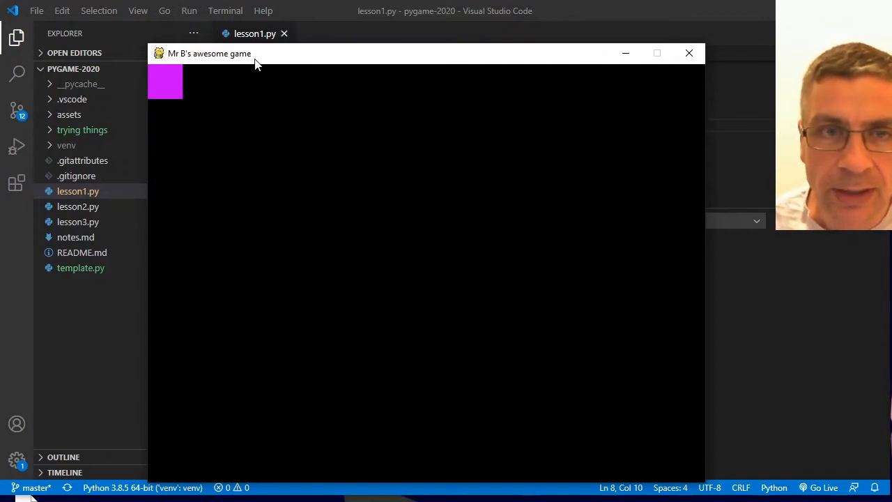
mouse_move(194, 59)
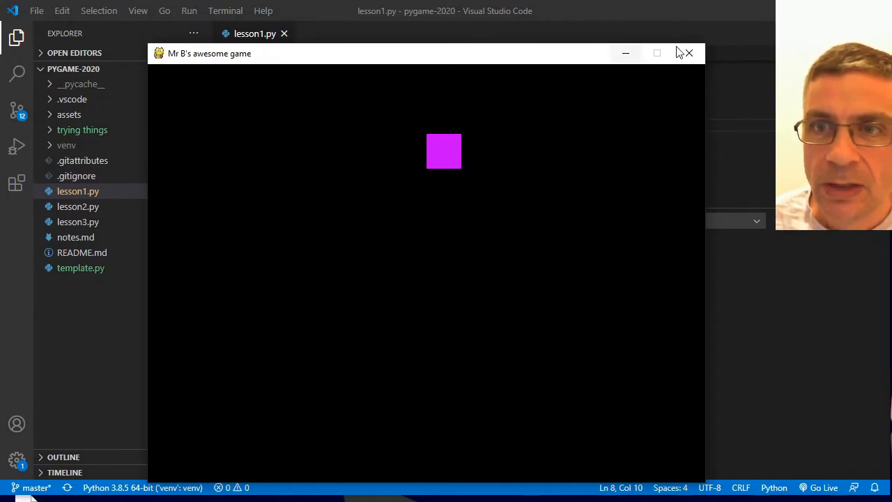
left_click(688, 53)
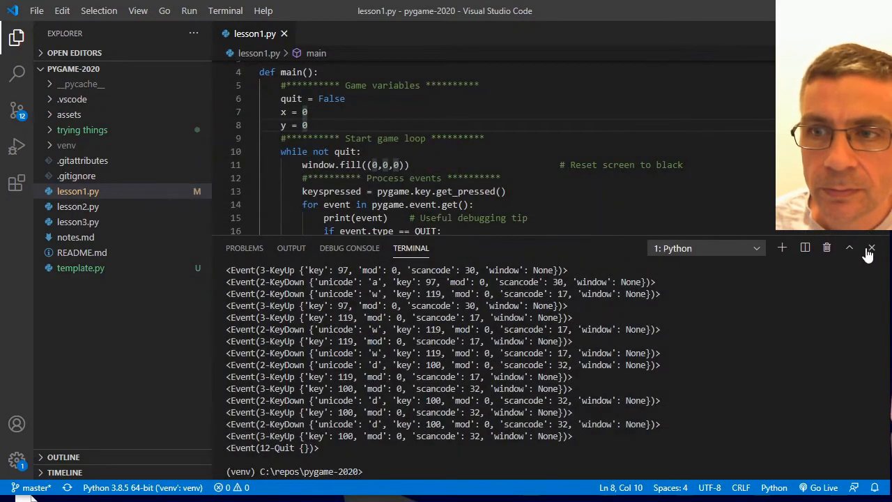
Close the terminal panel and highlight the quit-handling lines and the loop's quit variable.
left_click(871, 247)
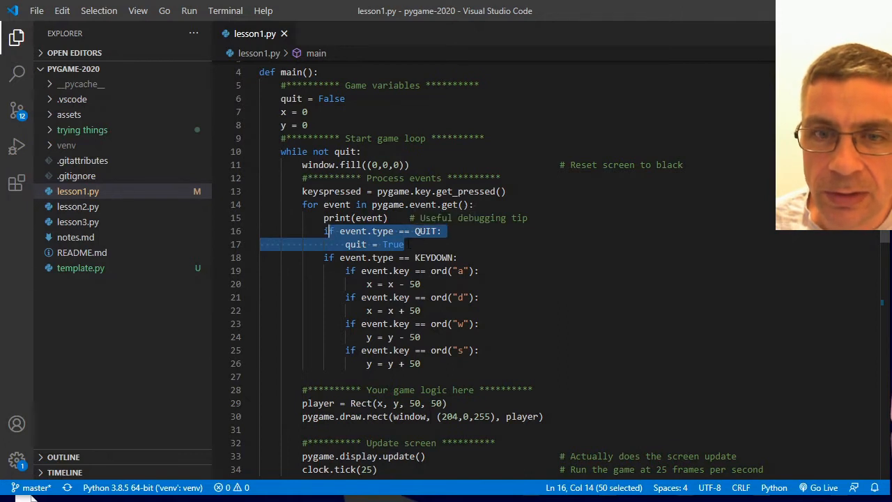
double_click(356, 244)
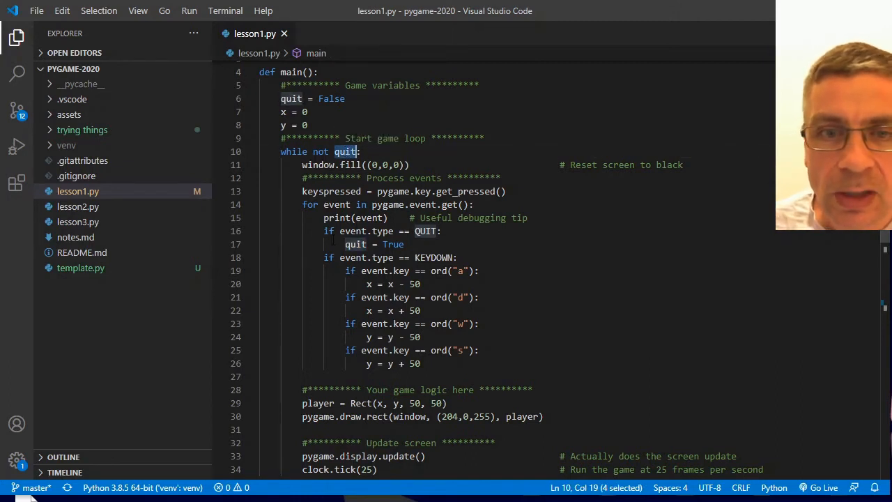
double_click(366, 257)
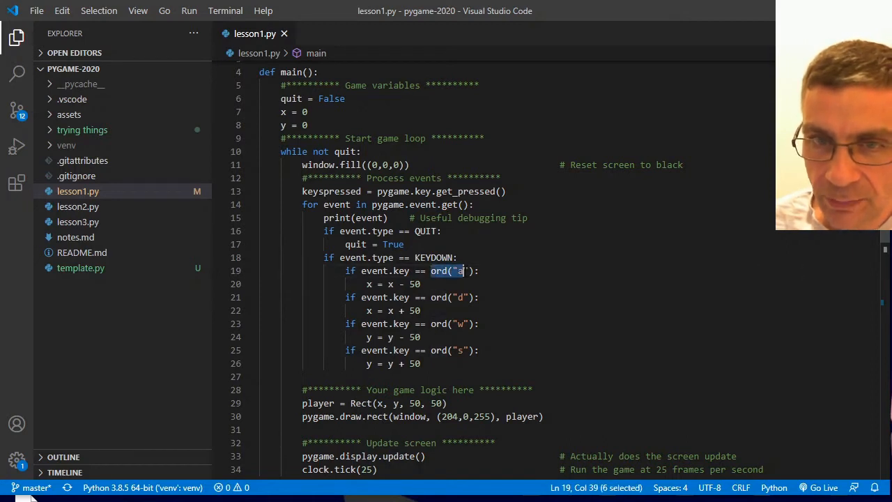
key("shift+Right")
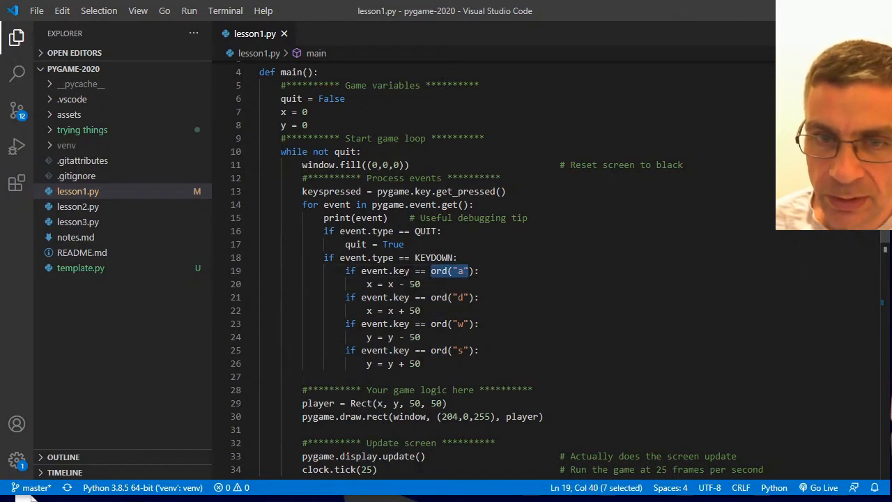
double_click(384, 270)
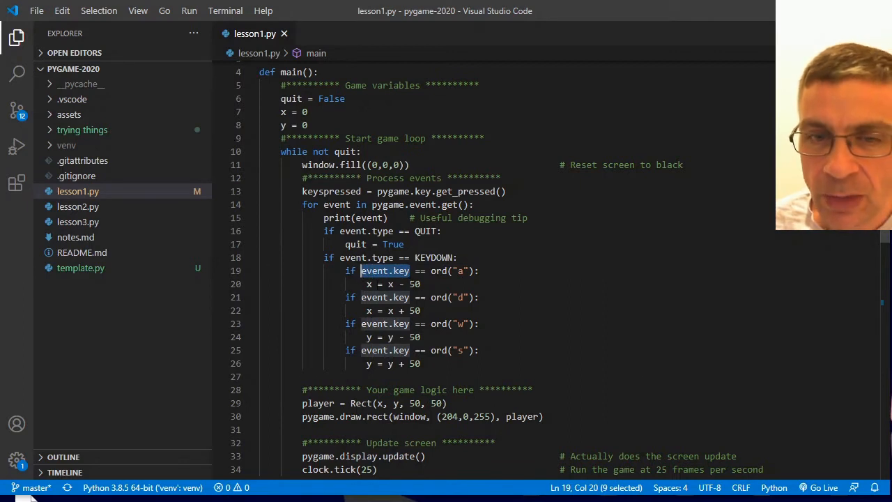
left_click(387, 283)
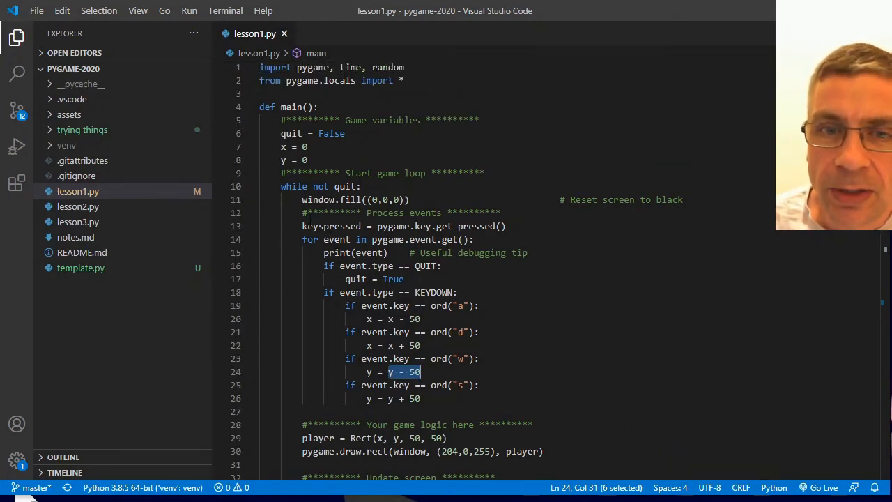
Collapse the main function and unfold main2 to reveal its movement code.
double_click(331, 226)
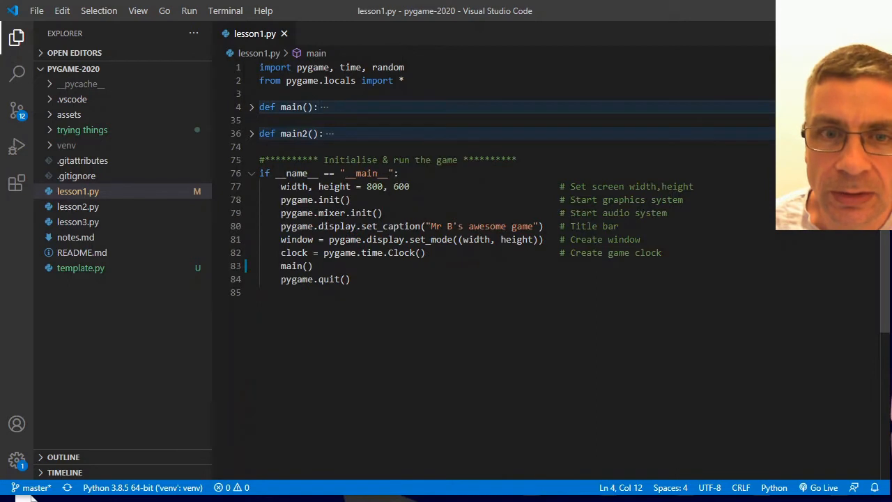
left_click(301, 266)
type("2")
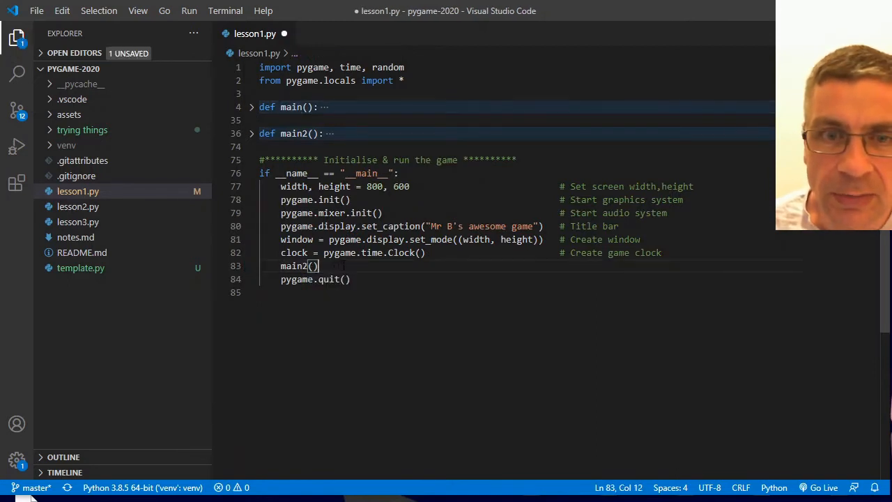
left_click(251, 133)
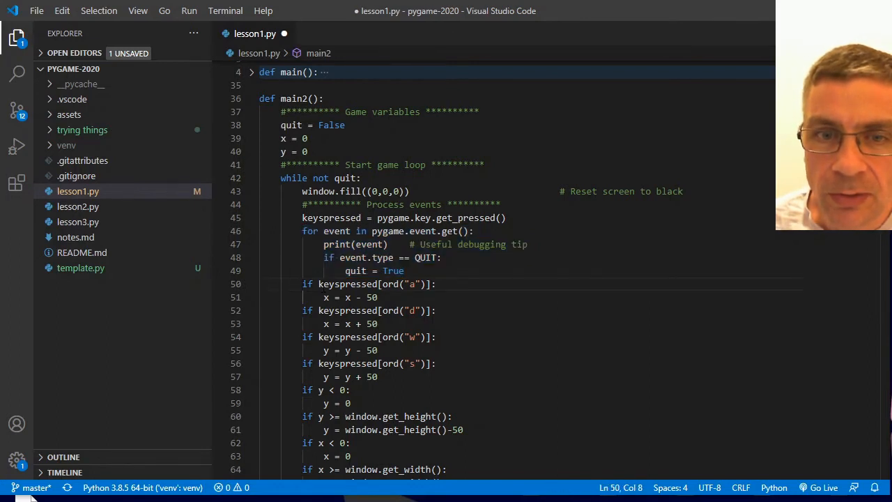
left_click_drag(319, 283, 430, 283)
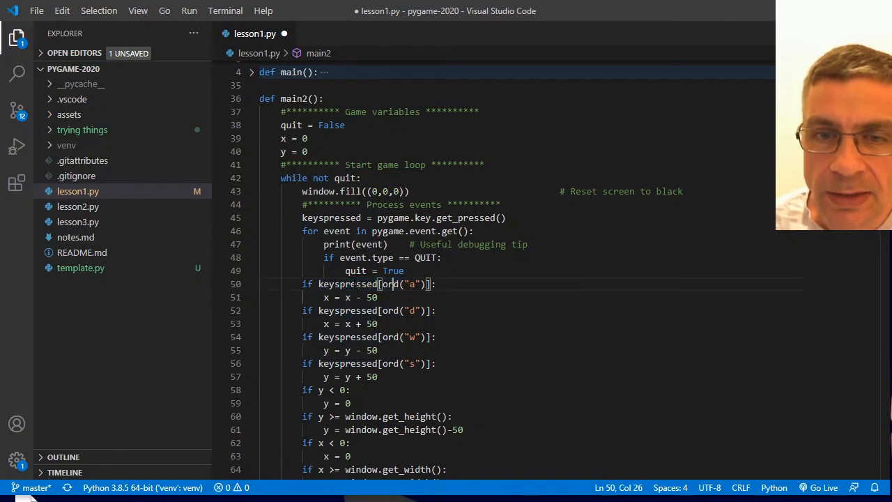
double_click(347, 283)
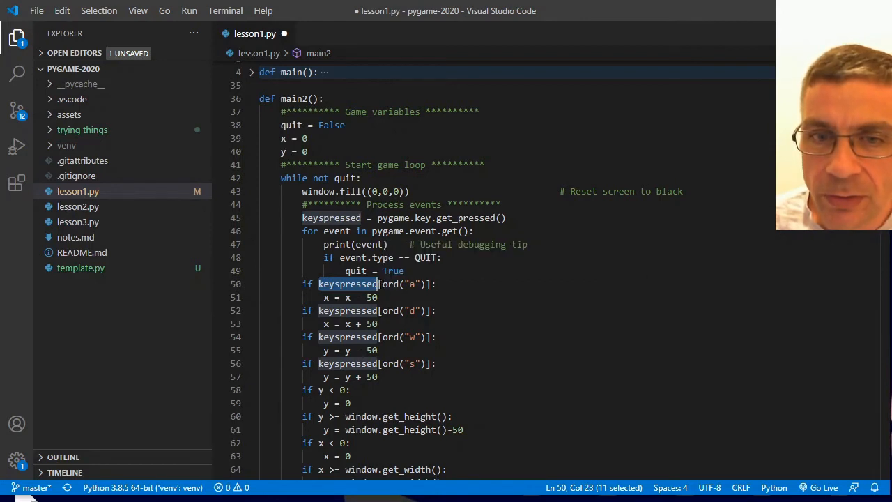
double_click(389, 284)
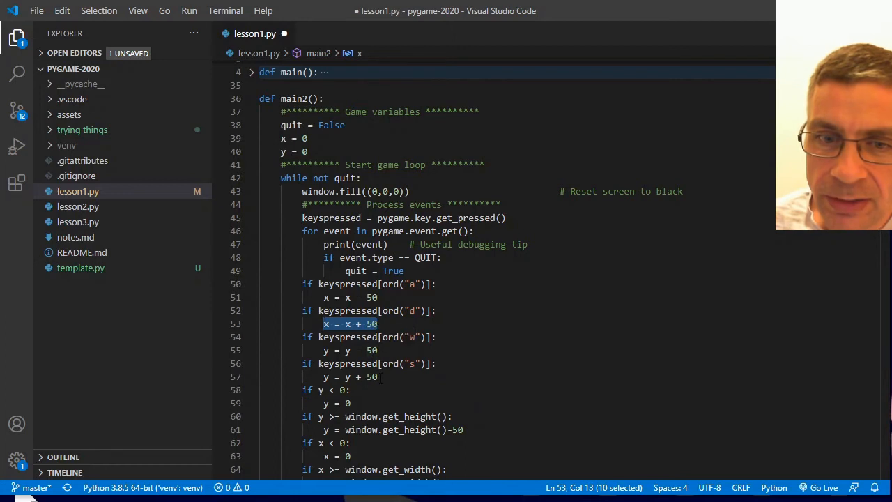
mouse_move(370, 377)
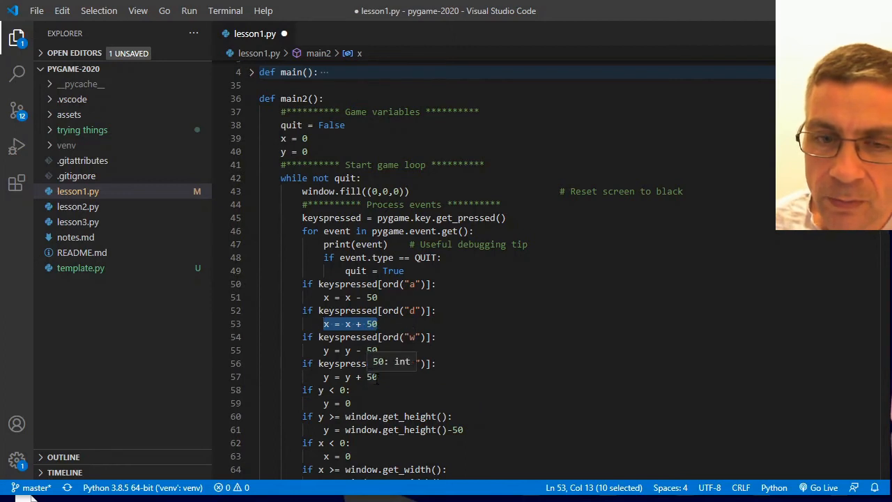
scroll("down", 3)
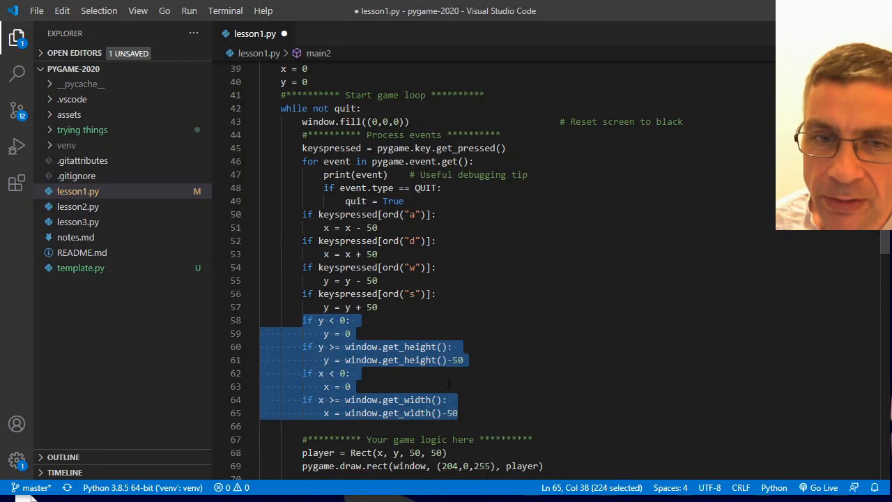
left_click(351, 333)
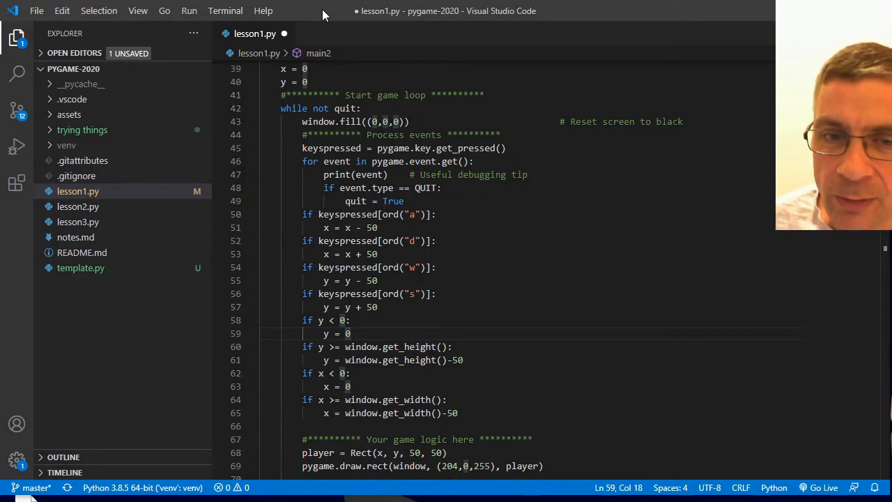
mouse_move(318, 53)
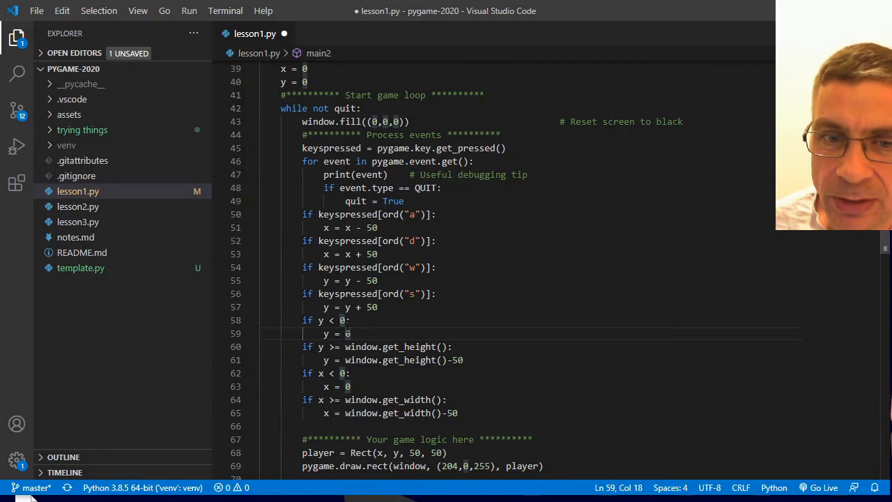
left_click(352, 334)
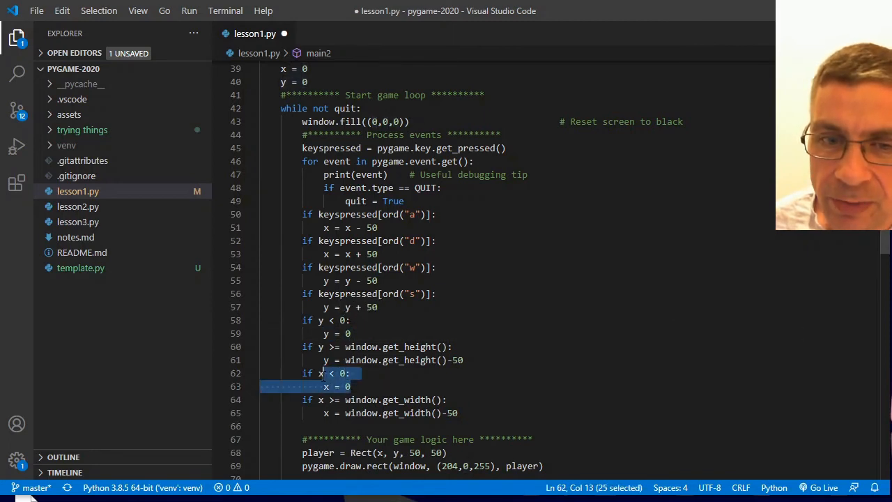
key("shift+Left")
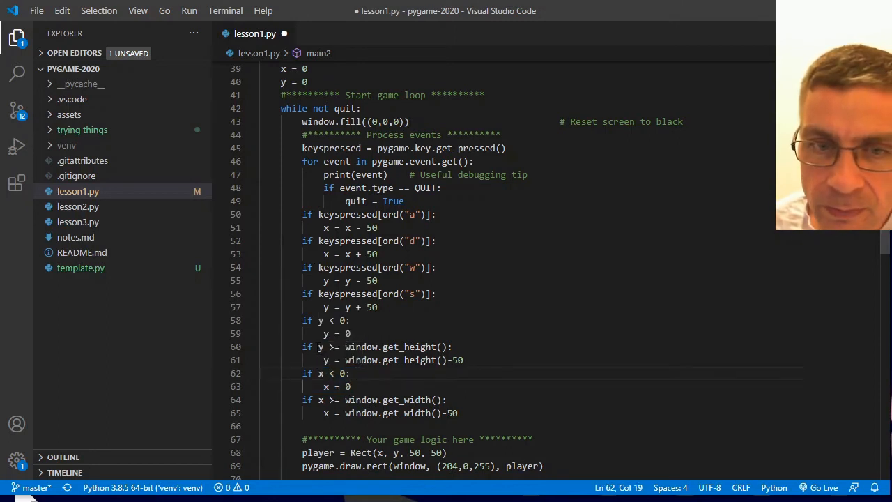
left_click_drag(318, 346, 379, 346)
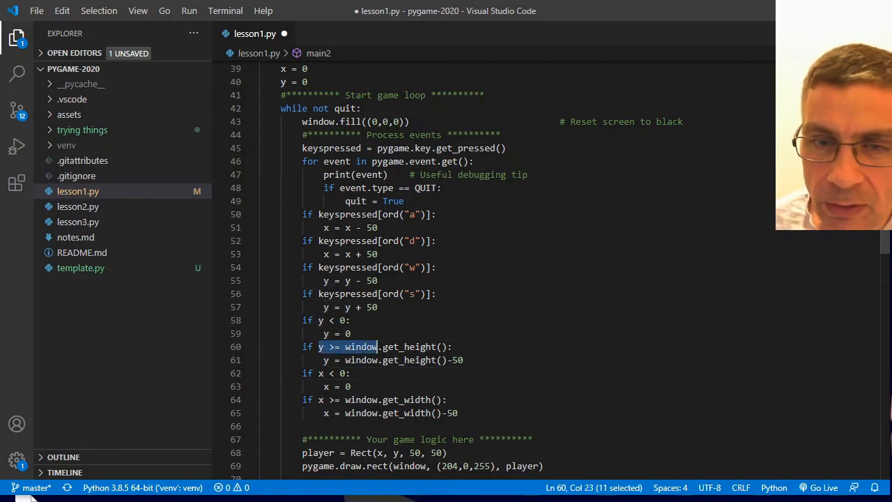
left_click_drag(378, 346, 451, 346)
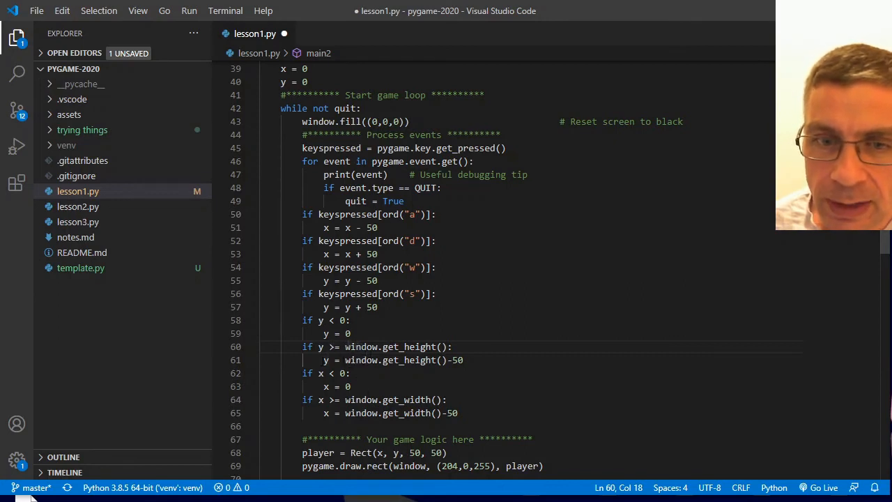
left_click(441, 360)
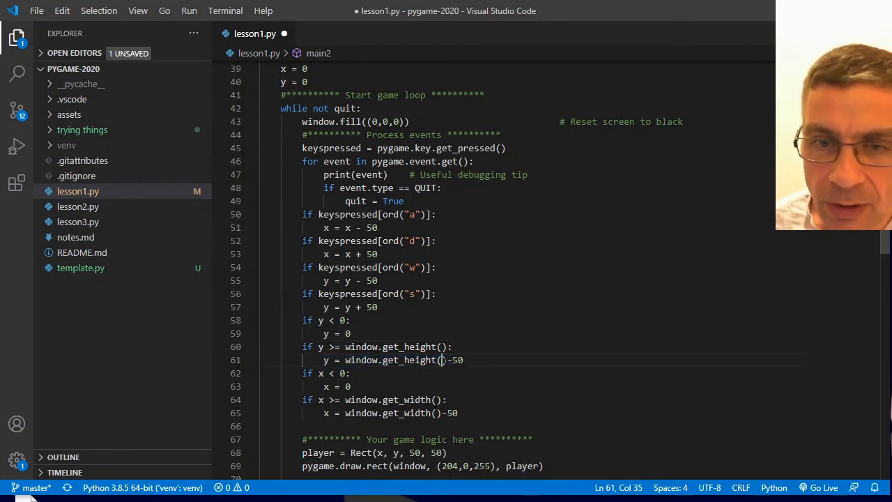
double_click(456, 359)
type("-50")
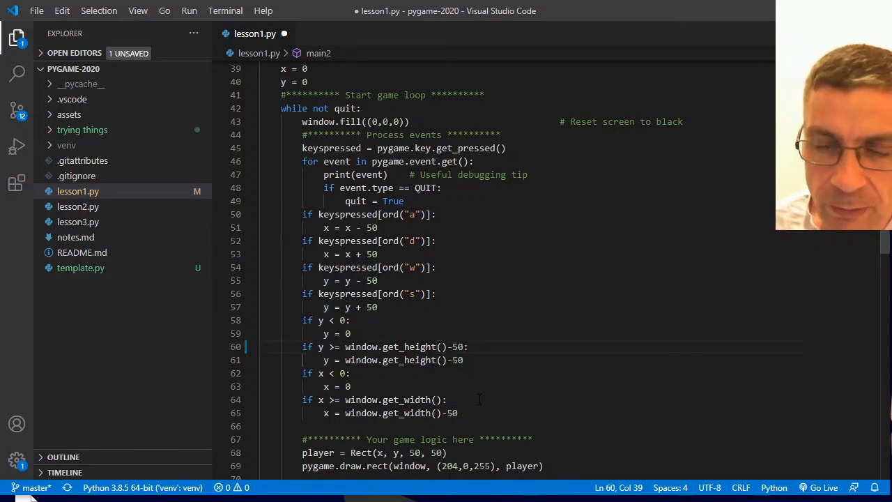
Append -50 to the bottom-edge height check and relaunch the game with F5.
left_click(352, 386)
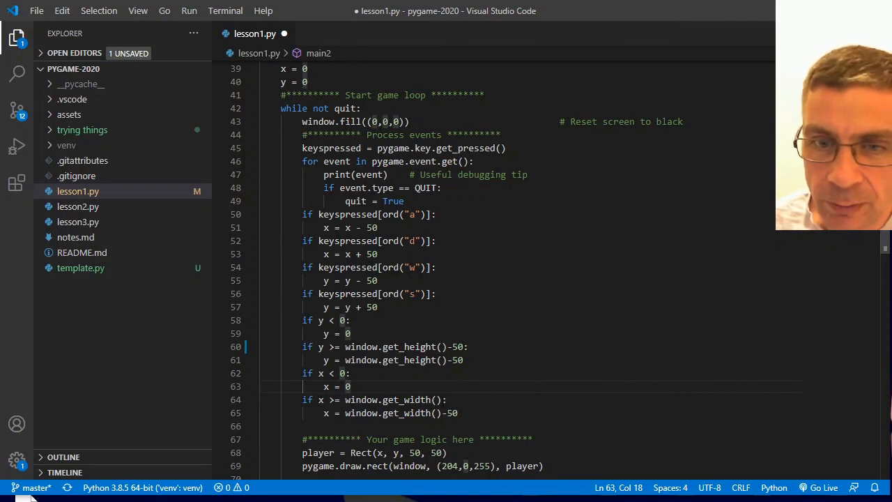
type("-50")
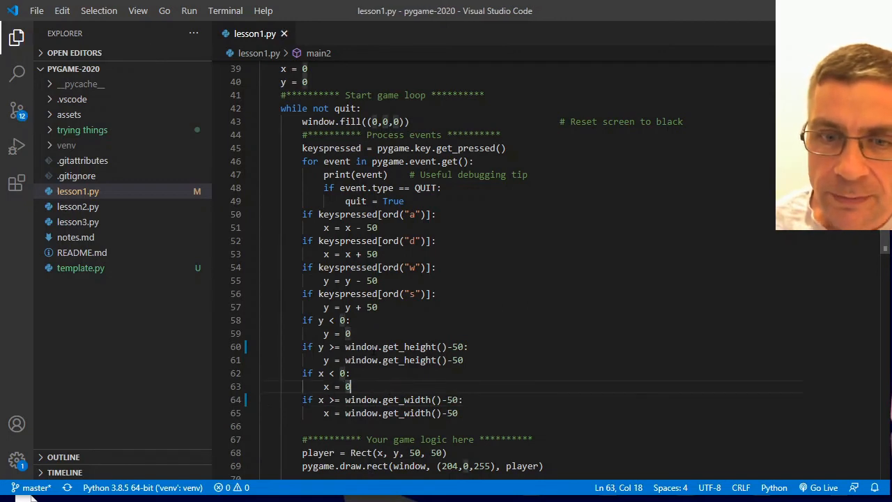
scroll("down", 3)
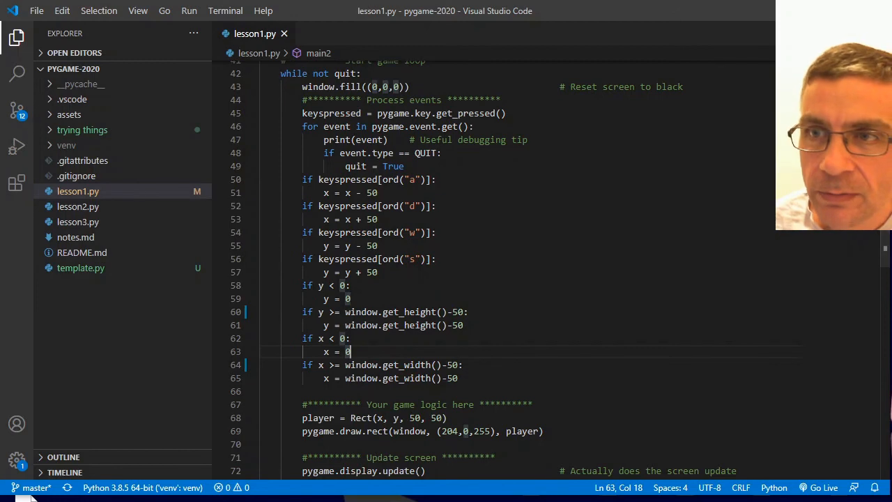
key("f5")
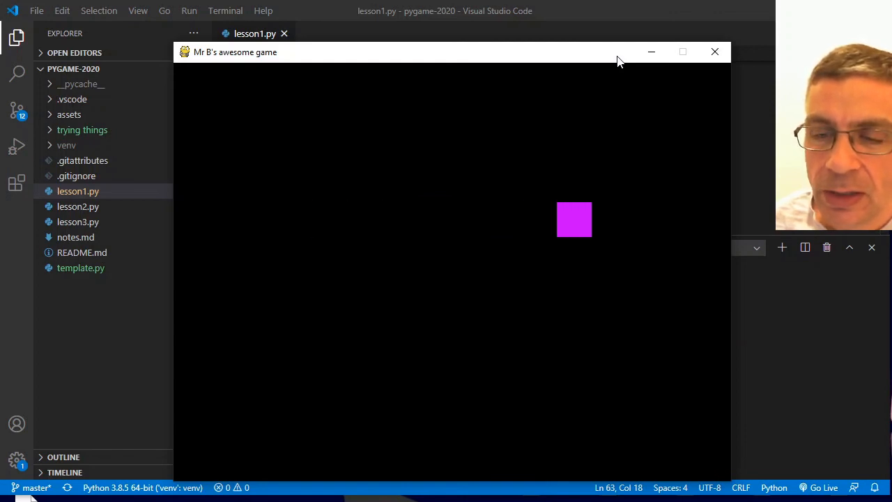
mouse_move(439, 217)
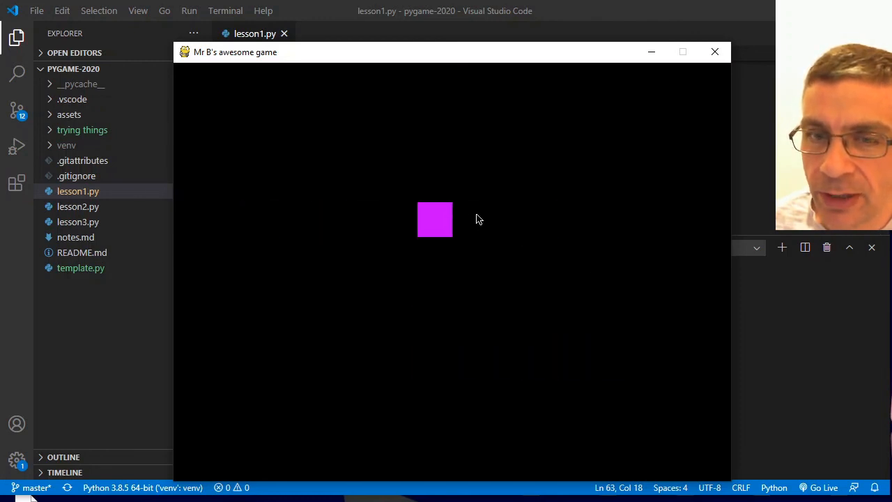
mouse_move(508, 202)
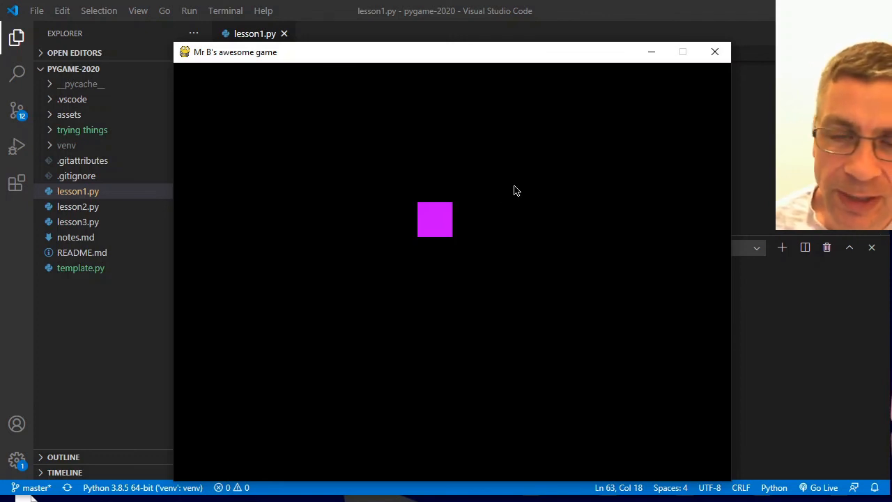
mouse_move(515, 188)
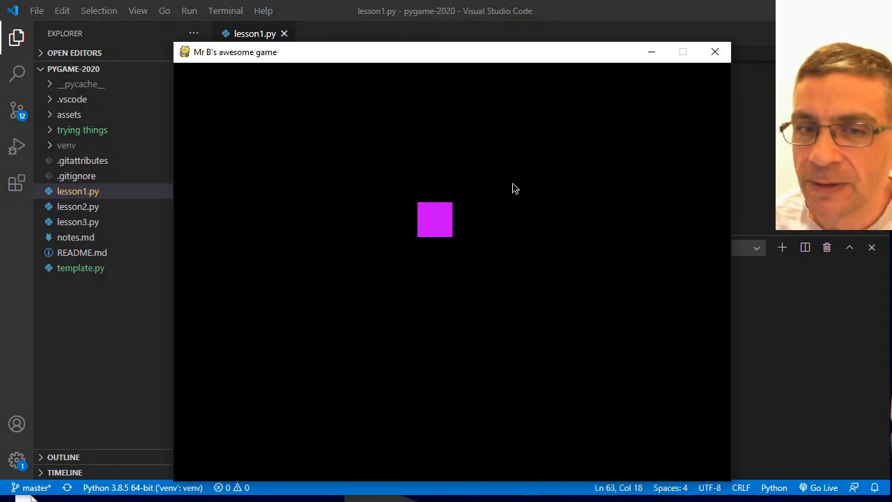
mouse_move(439, 234)
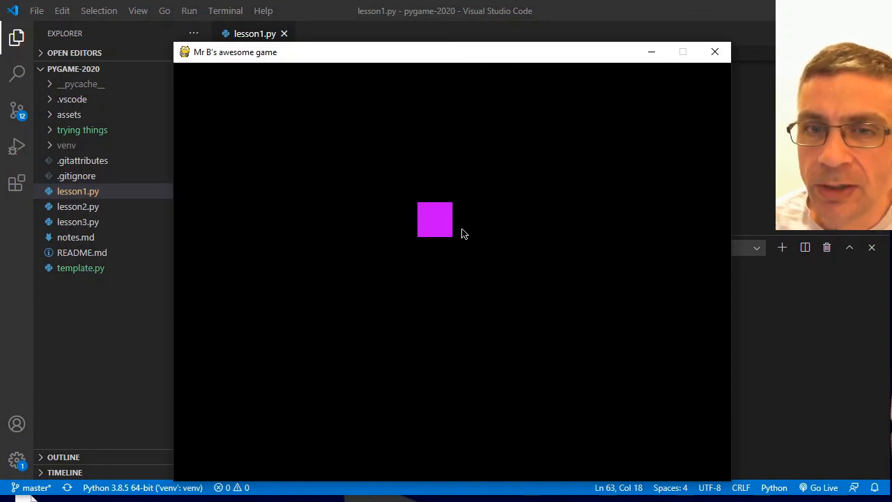
mouse_move(470, 212)
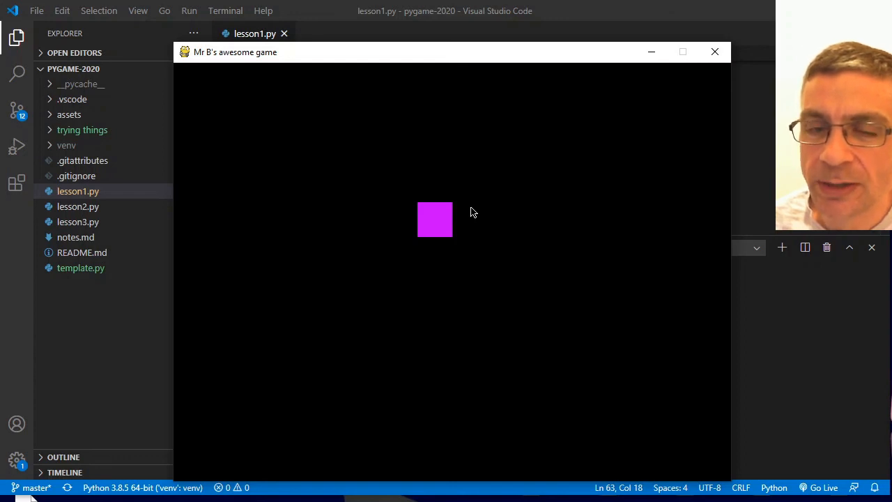
mouse_move(526, 195)
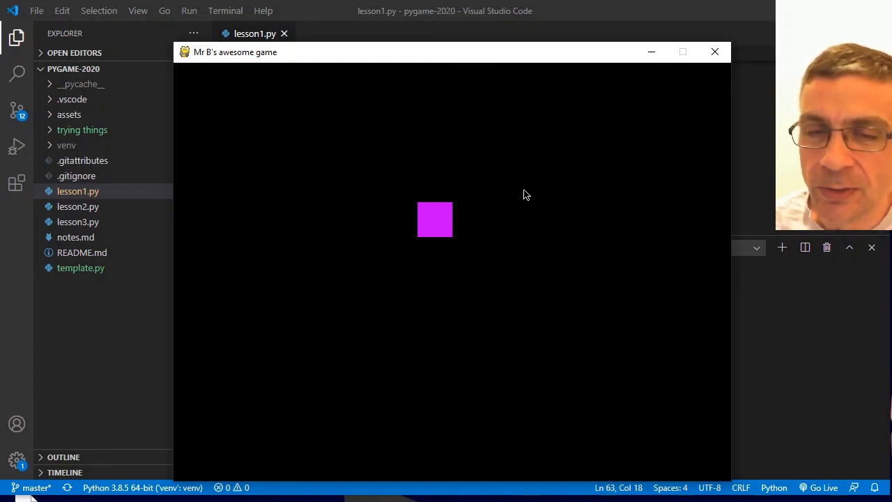